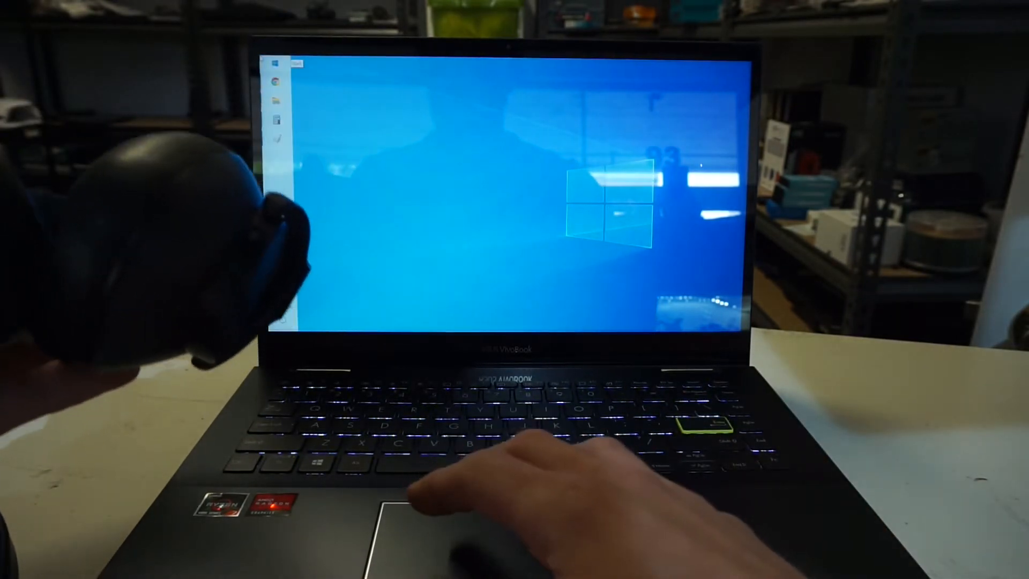
- Bring up the Start menu from the taskbar
left_click(276, 62)
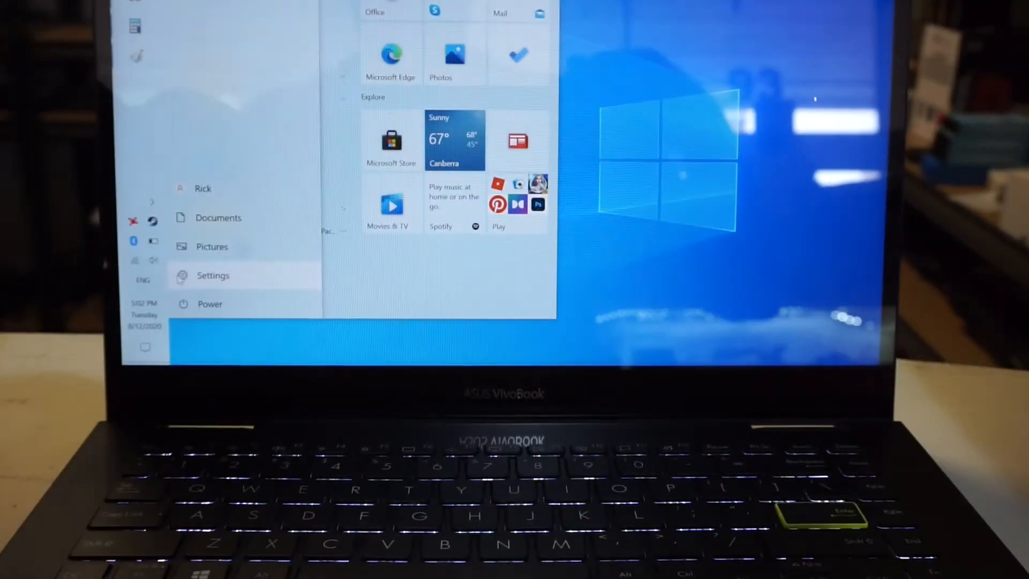
- Go from Settings into Devices and start adding a Bluetooth or other device
left_click(212, 276)
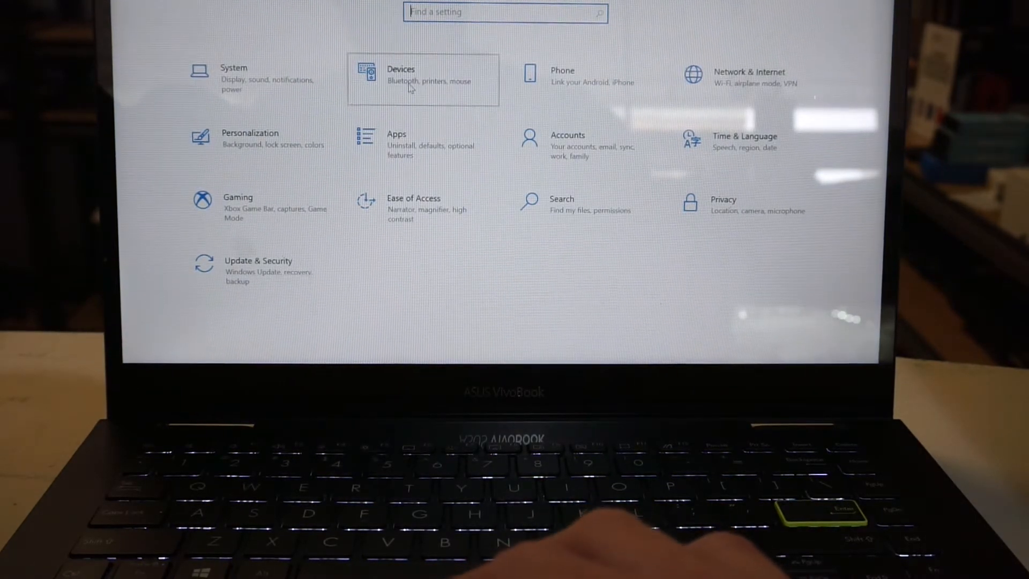
left_click(424, 75)
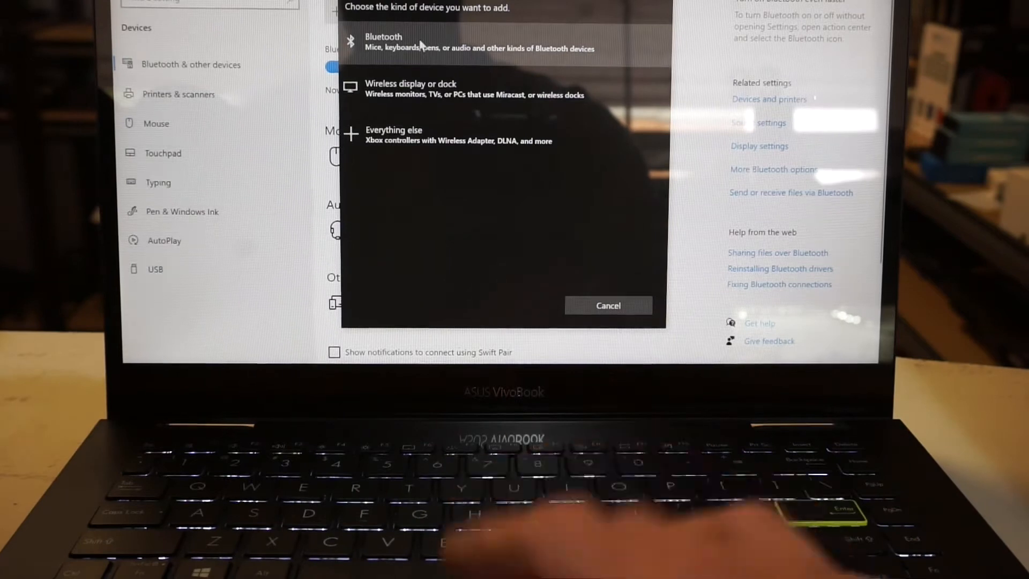
- Choose Bluetooth as the device type and pair with the discovered AKG N700NCM2 headphones
left_click(383, 43)
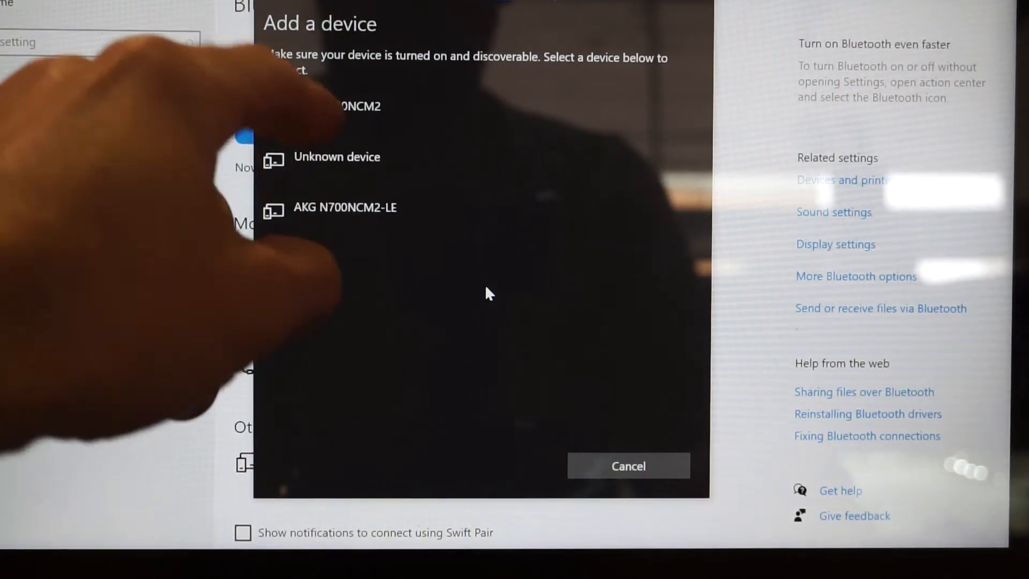
left_click(337, 106)
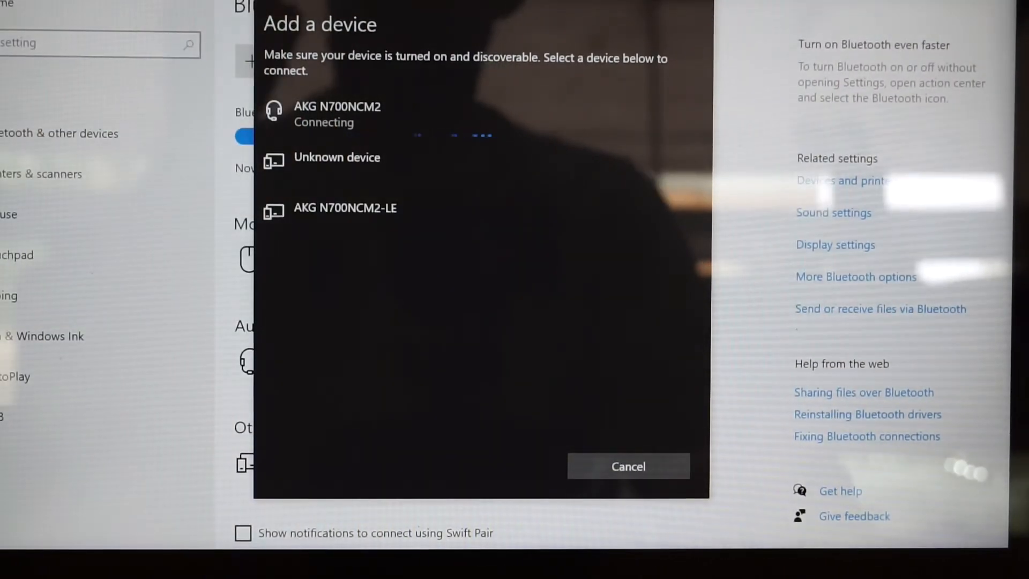